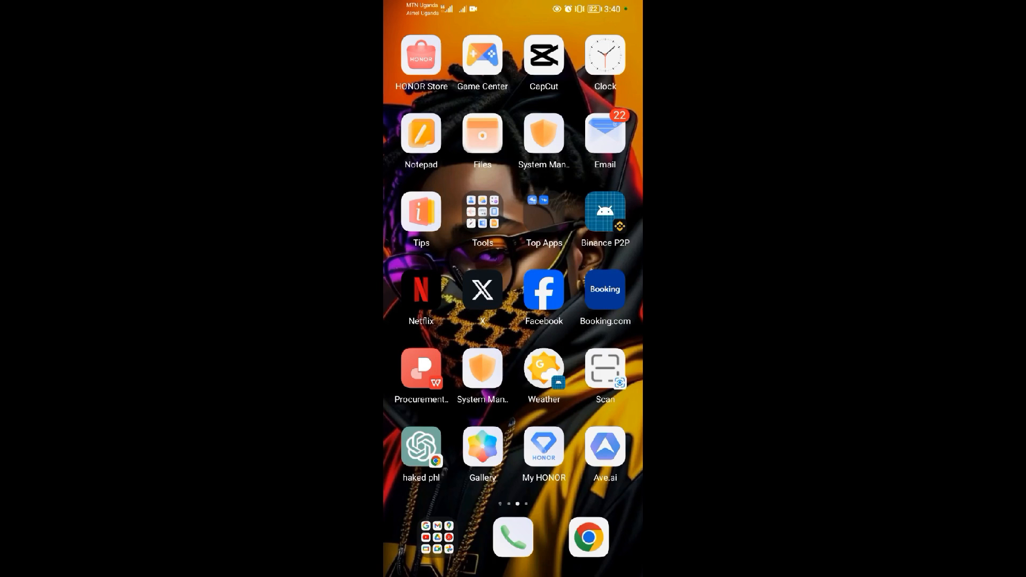
- Launch CapCut from the Android home screen
left_click(543, 54)
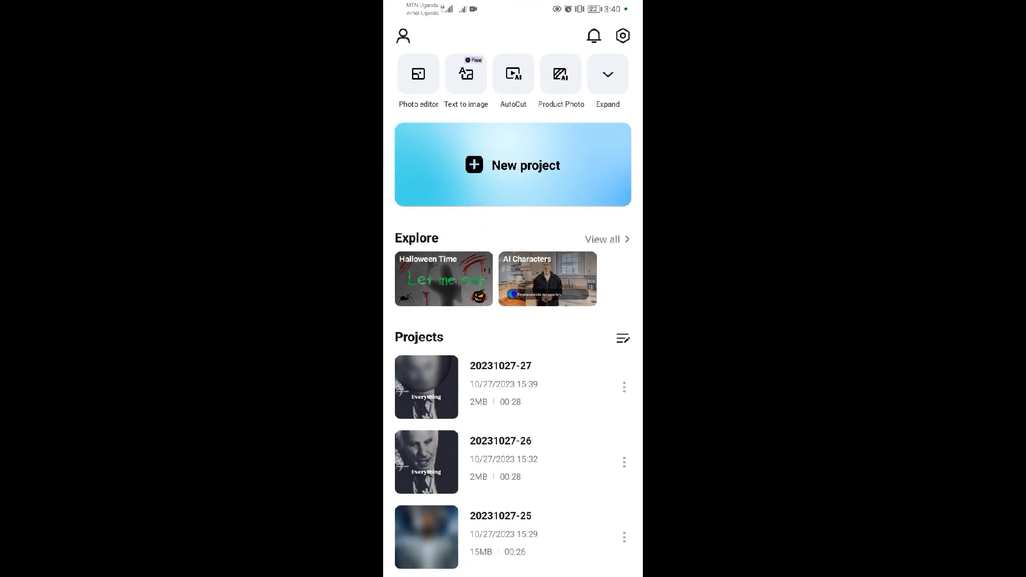
- Start a new project and import the grimace shake filter TikTok screenshot from Photos
left_click(512, 165)
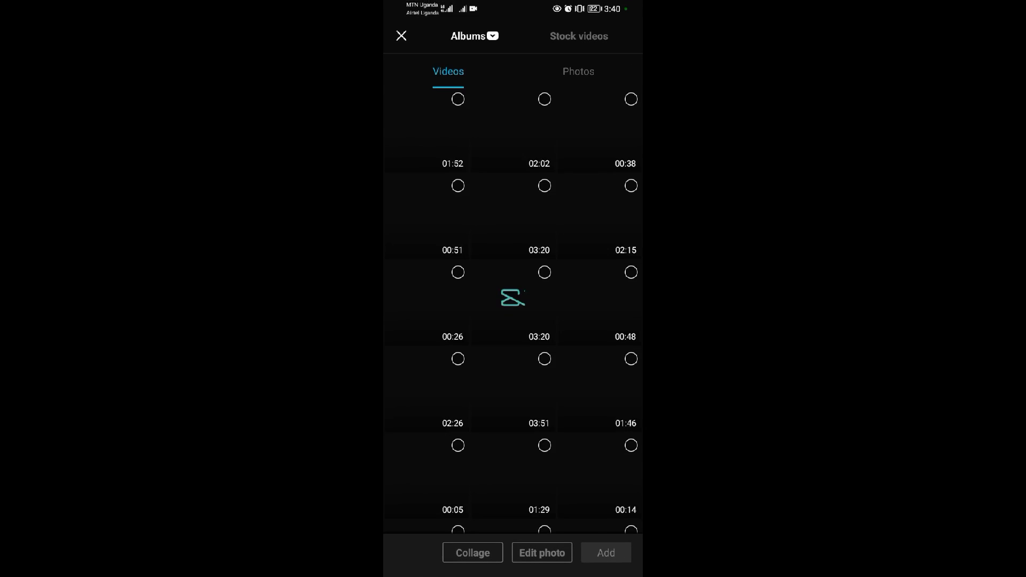
left_click(578, 71)
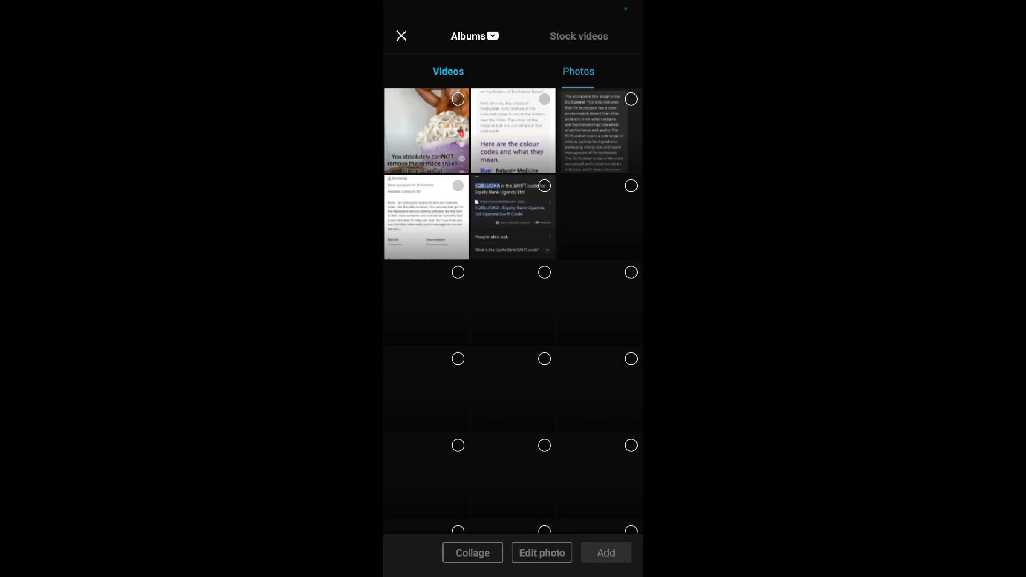
left_click(578, 71)
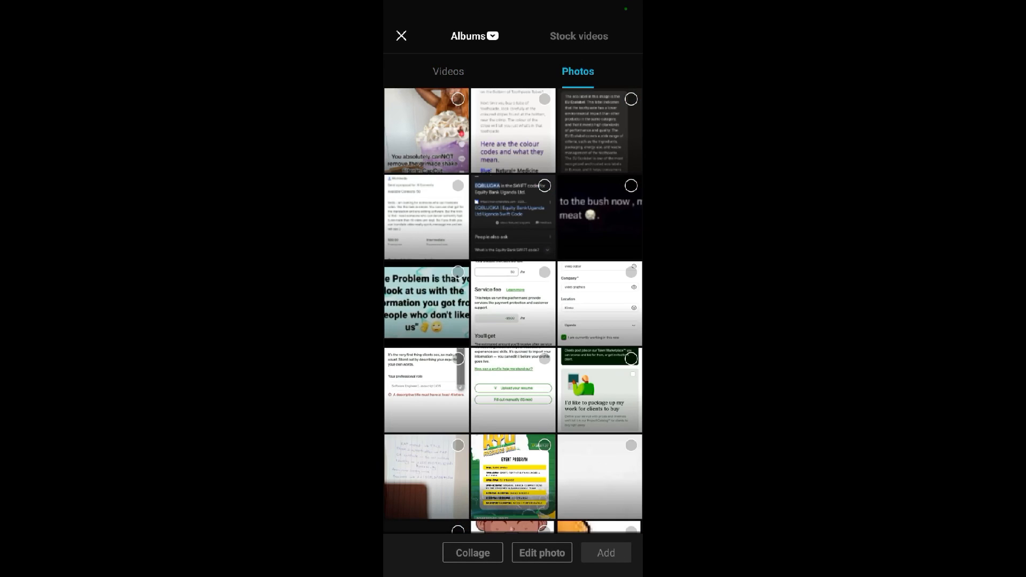
left_click(426, 129)
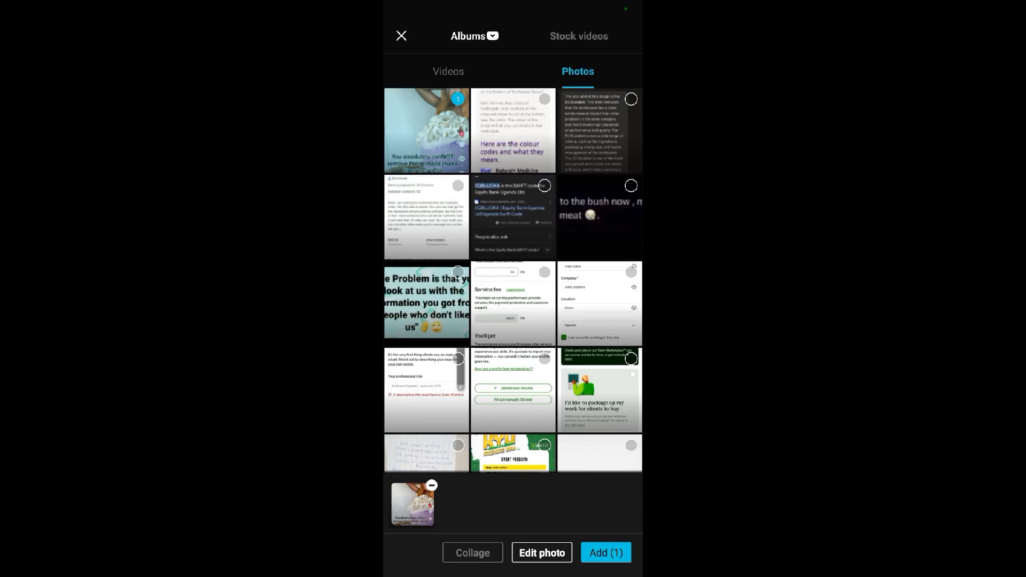
left_click(605, 553)
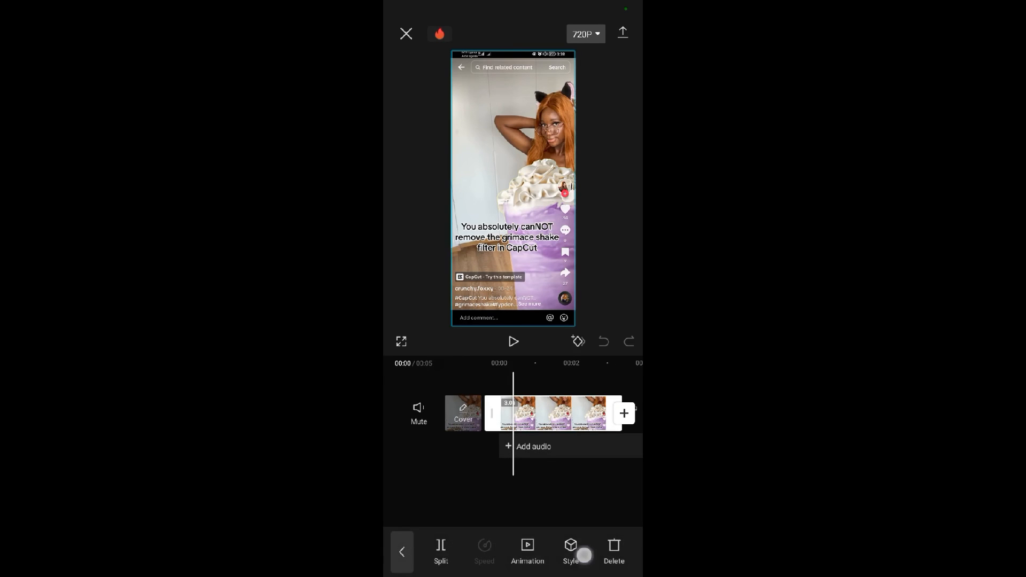
- Open the clip's Cutout options and start a Customized cutout
left_click(402, 552)
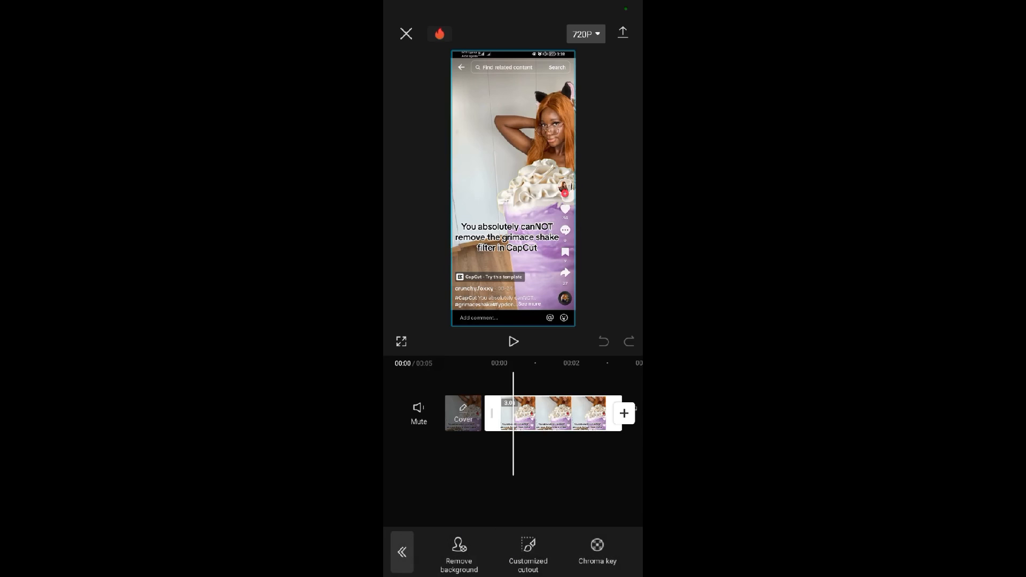
left_click(528, 556)
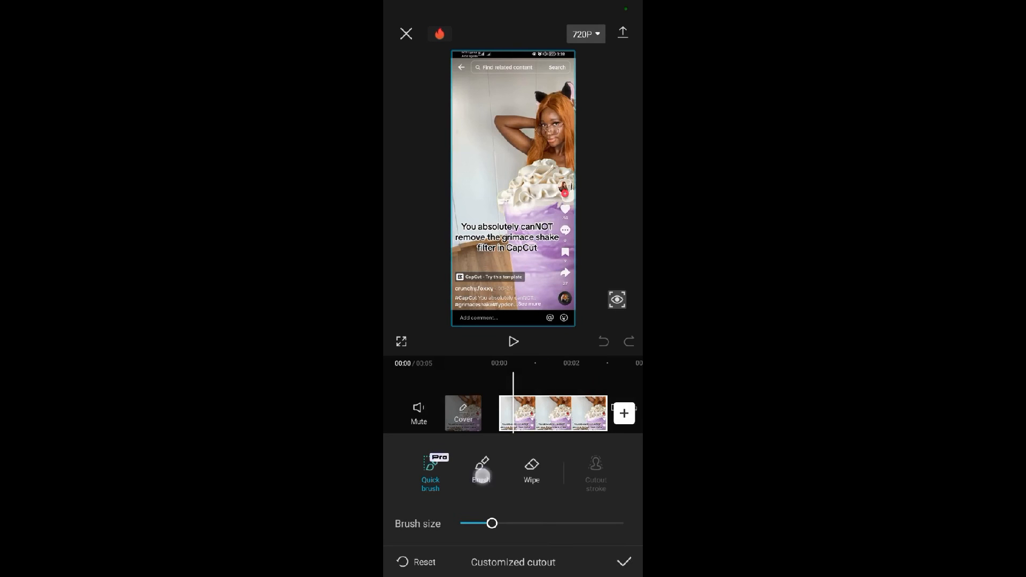
- Brush a cutout over most of the screenshot and apply it to the clip
left_click(481, 472)
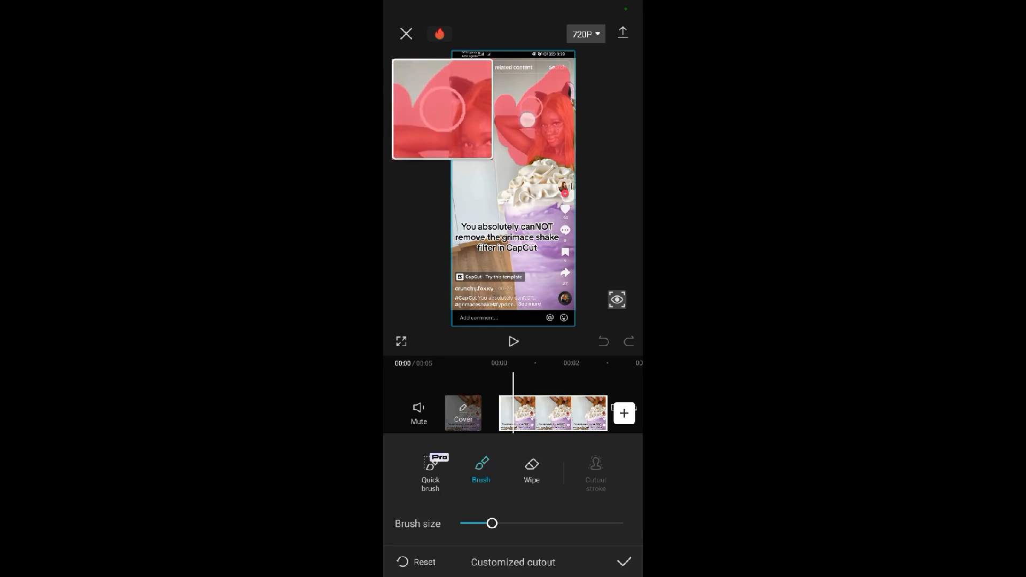
left_click_drag(530, 108, 504, 281)
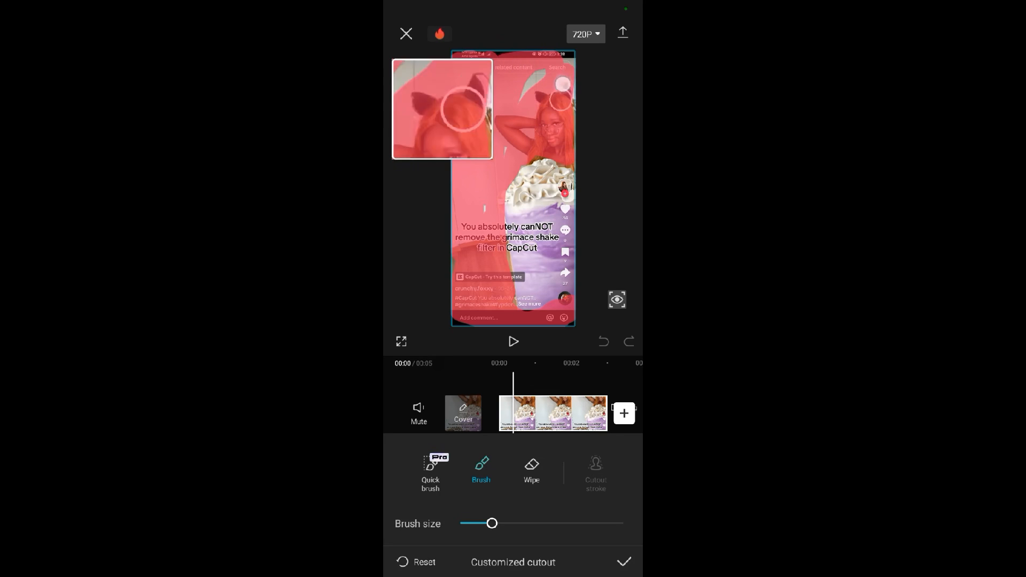
left_click_drag(565, 99, 491, 190)
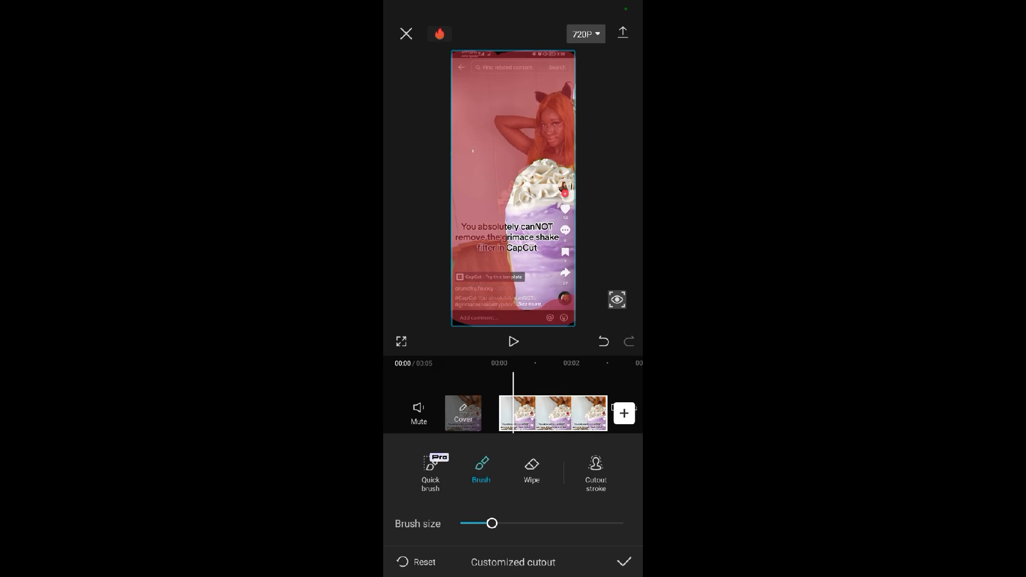
left_click(623, 561)
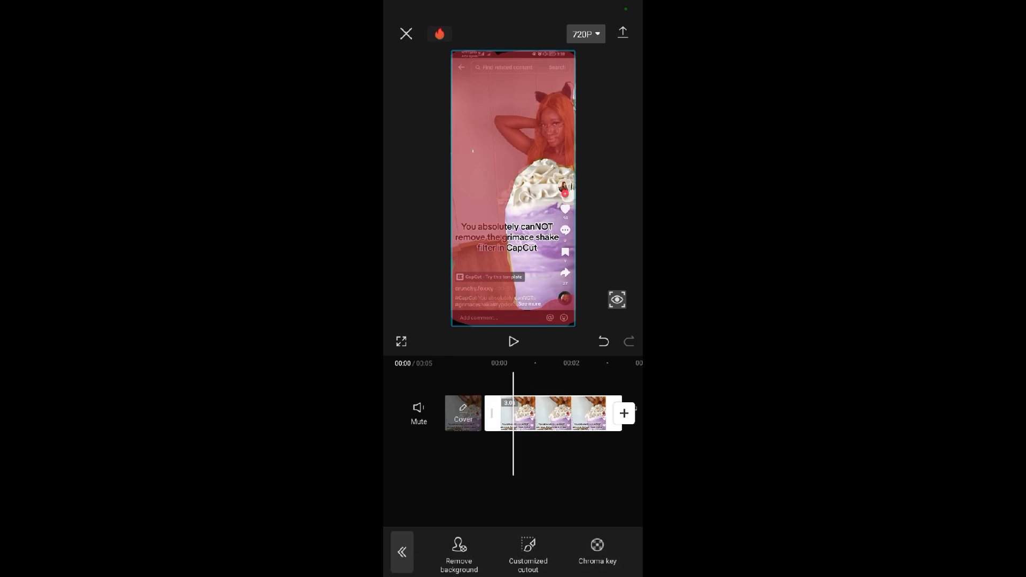